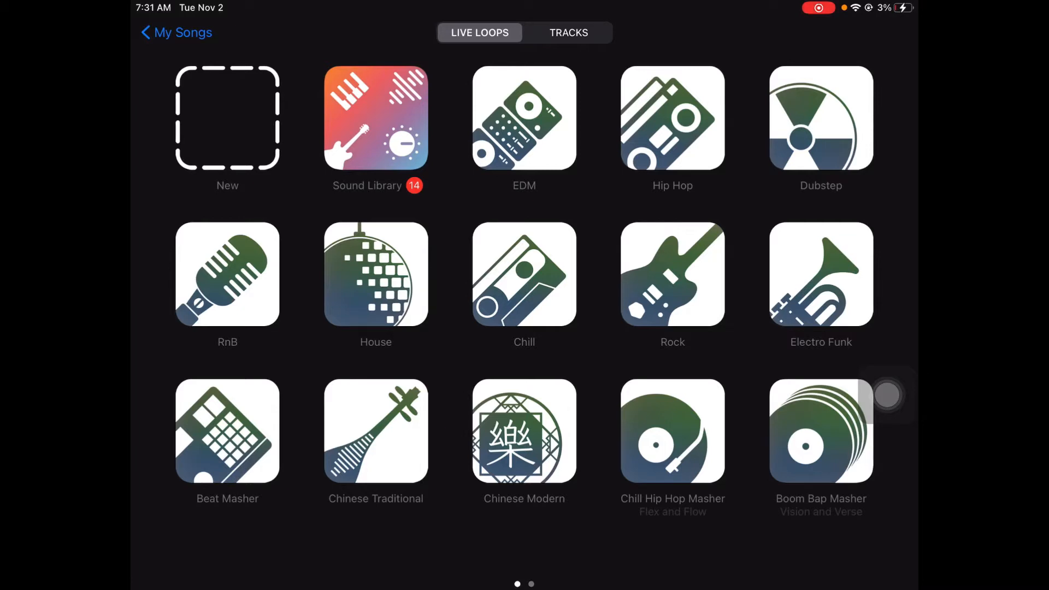
# Start a new empty Live Loops grid from the template browser
pyautogui.click(227, 116)
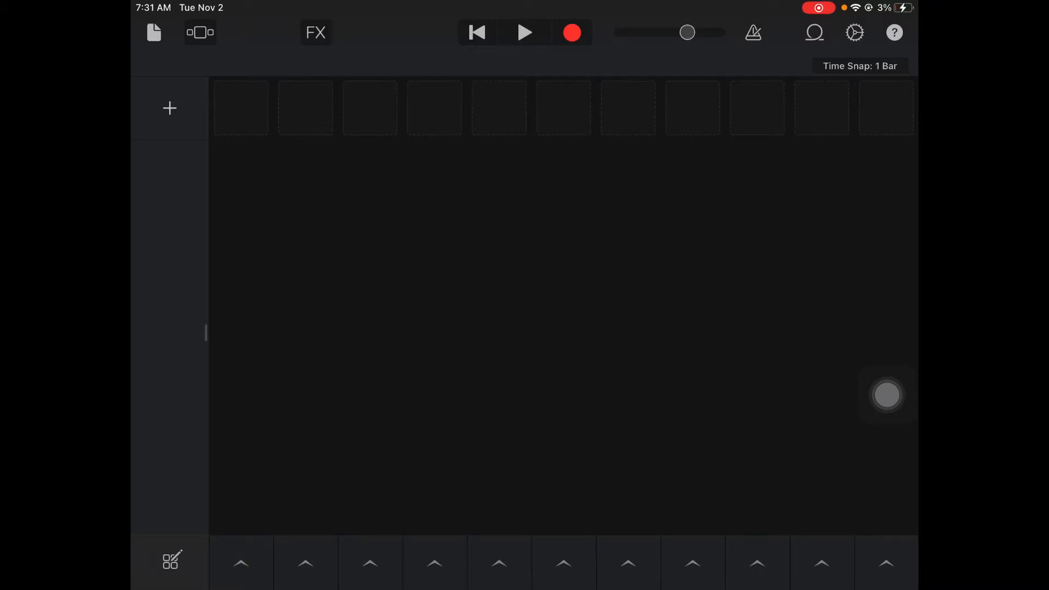
# Add a loops row filtered to Piano and place a piano loop in the first cell
pyautogui.click(168, 107)
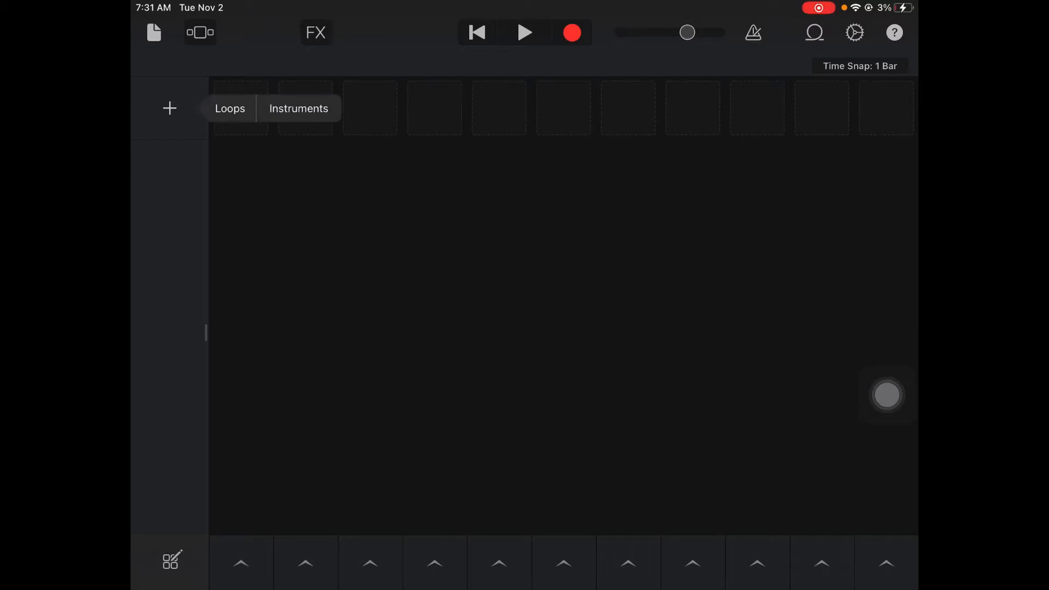
pyautogui.click(815, 33)
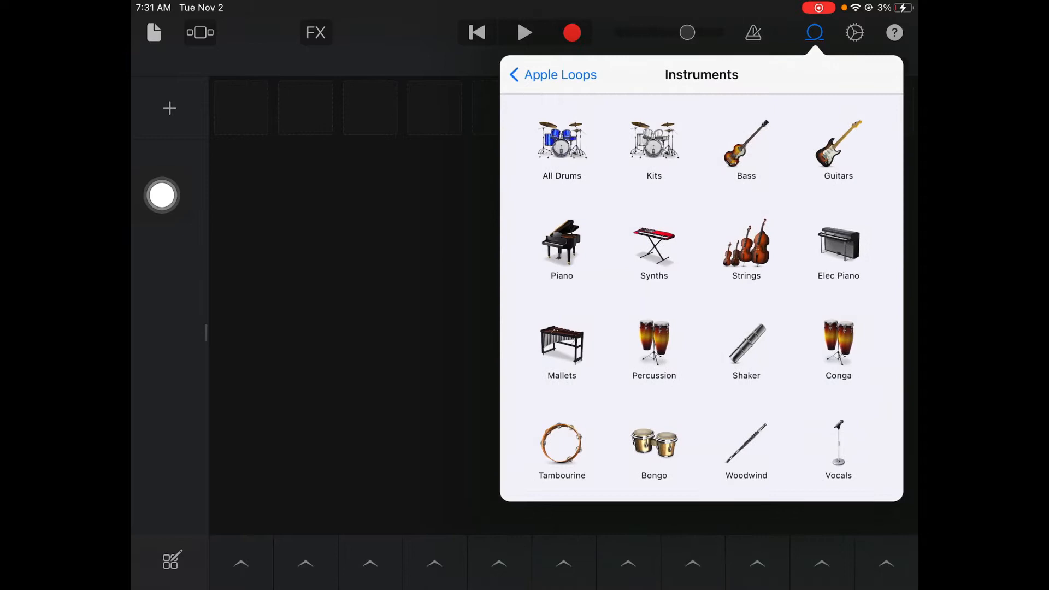
pyautogui.moveTo(162, 195); pyautogui.dragTo(434, 328)
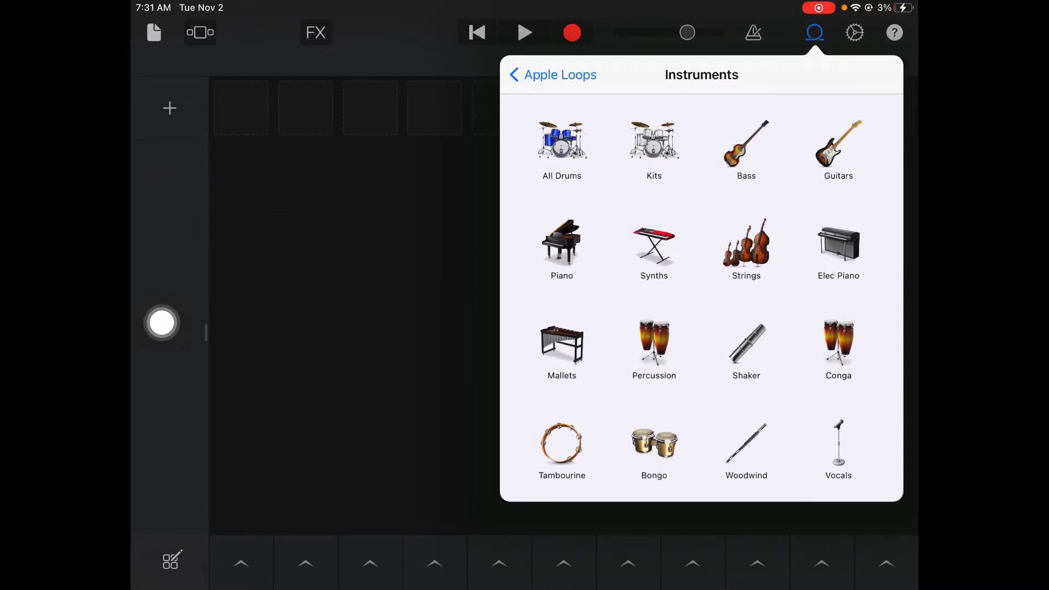
pyautogui.moveTo(162, 324); pyautogui.dragTo(432, 365)
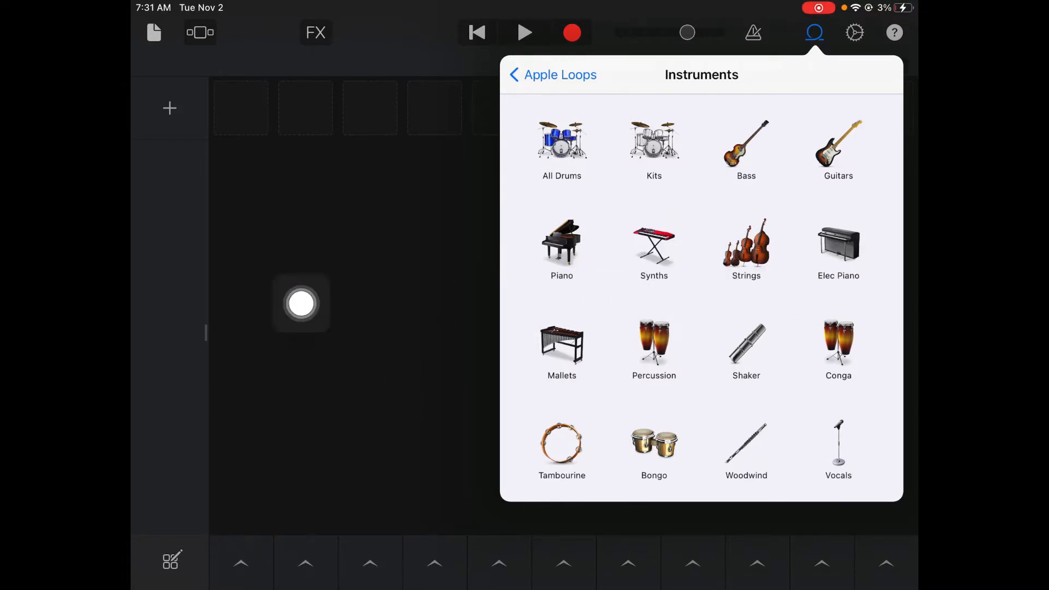
pyautogui.click(562, 245)
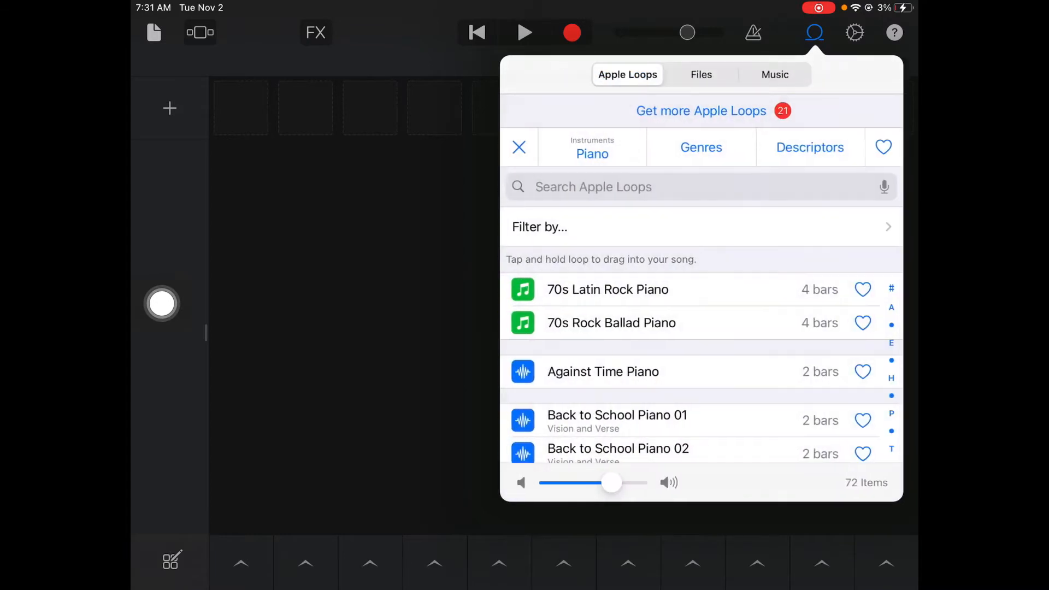
pyautogui.scroll(-3)
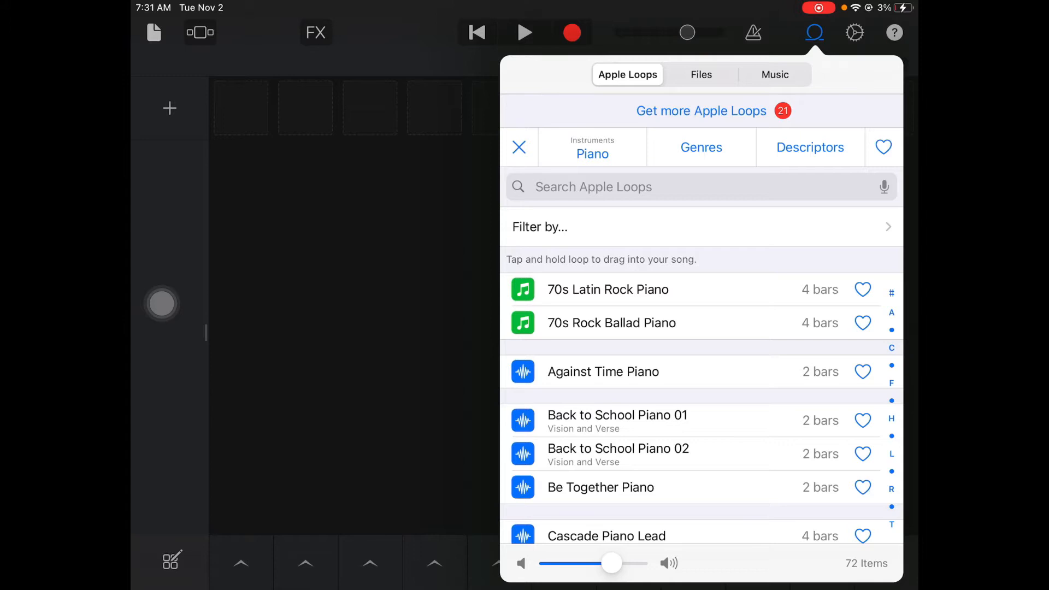
pyautogui.click(617, 421)
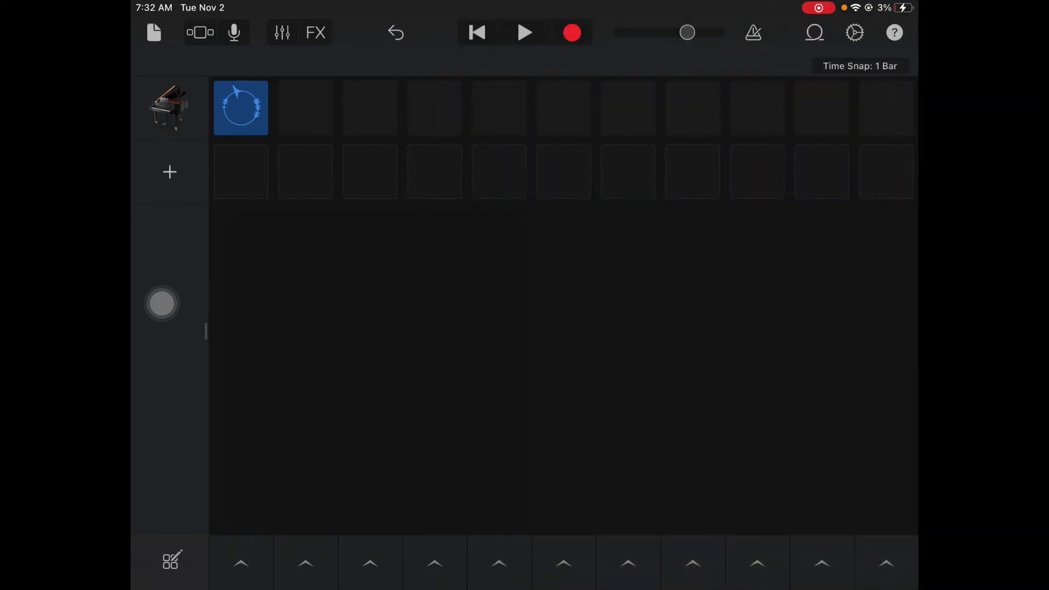
# Add a drum row filtered to All Drums with a beat loop in its second cell
pyautogui.click(170, 172)
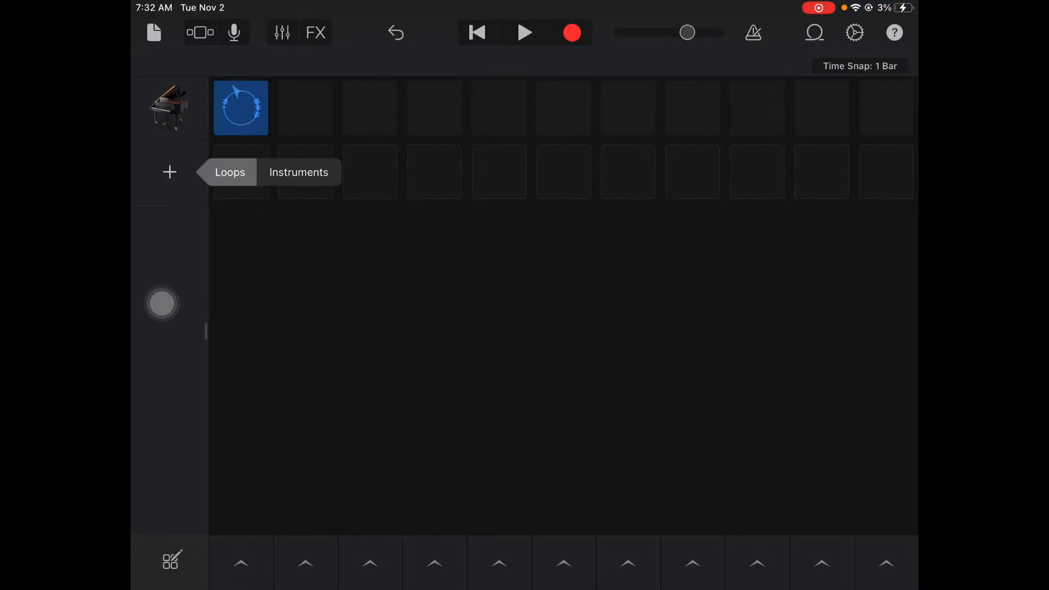
pyautogui.click(815, 32)
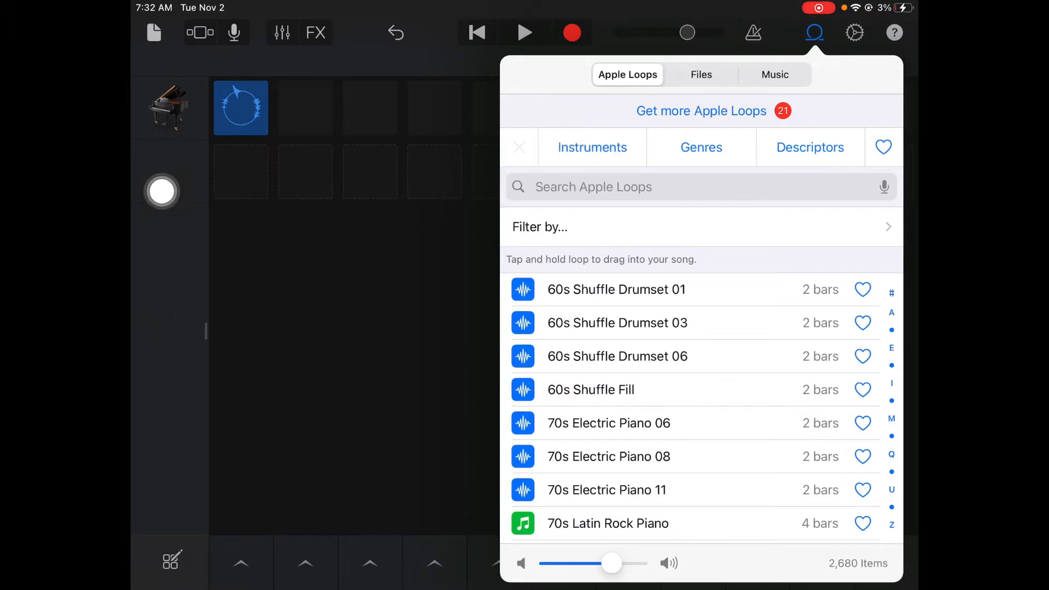
pyautogui.click(592, 147)
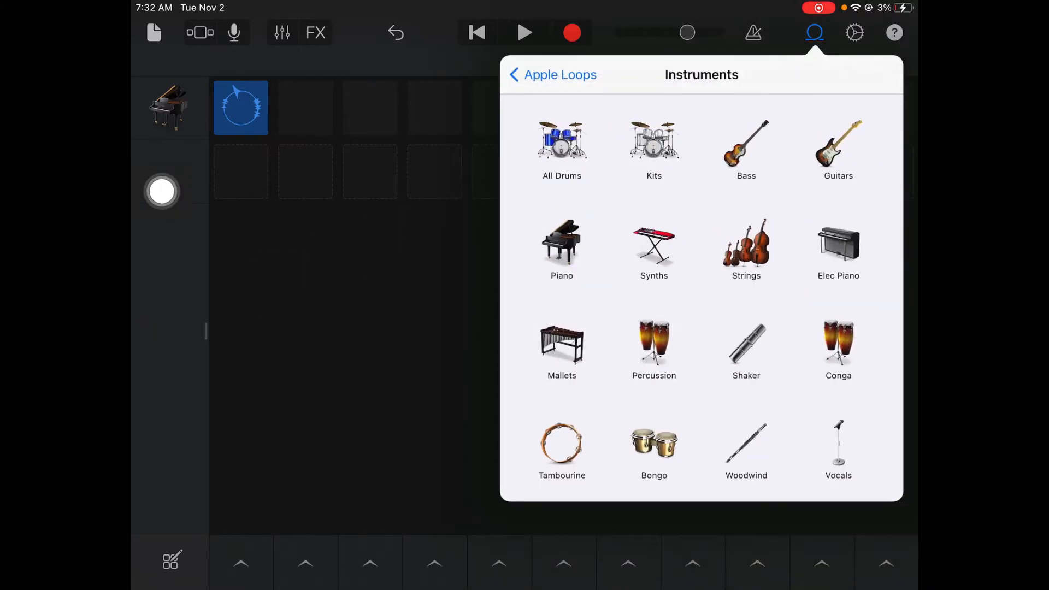
pyautogui.click(654, 144)
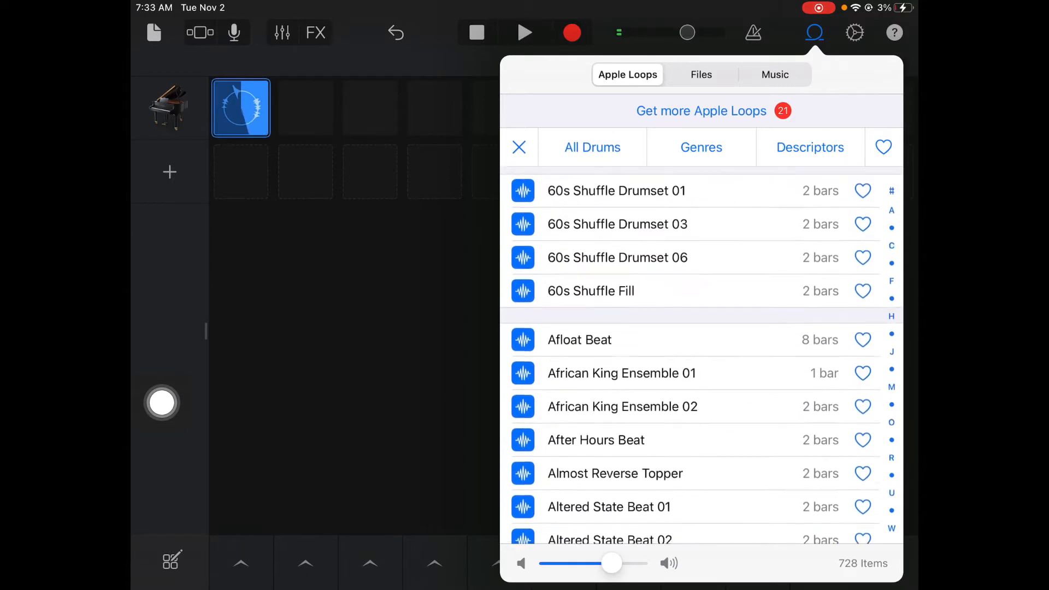
pyautogui.scroll(-3)
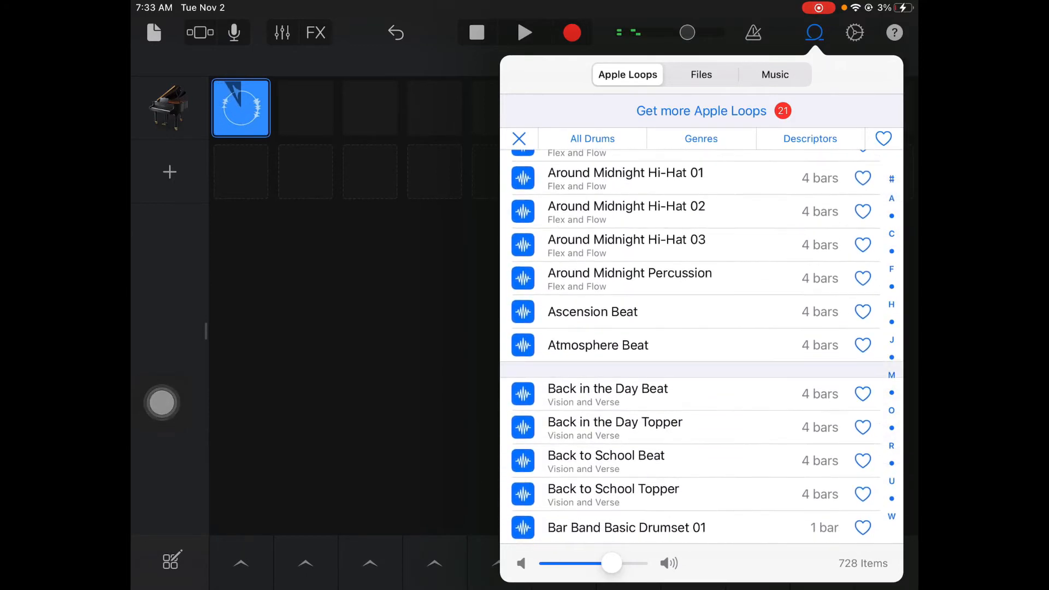
pyautogui.scroll(-3)
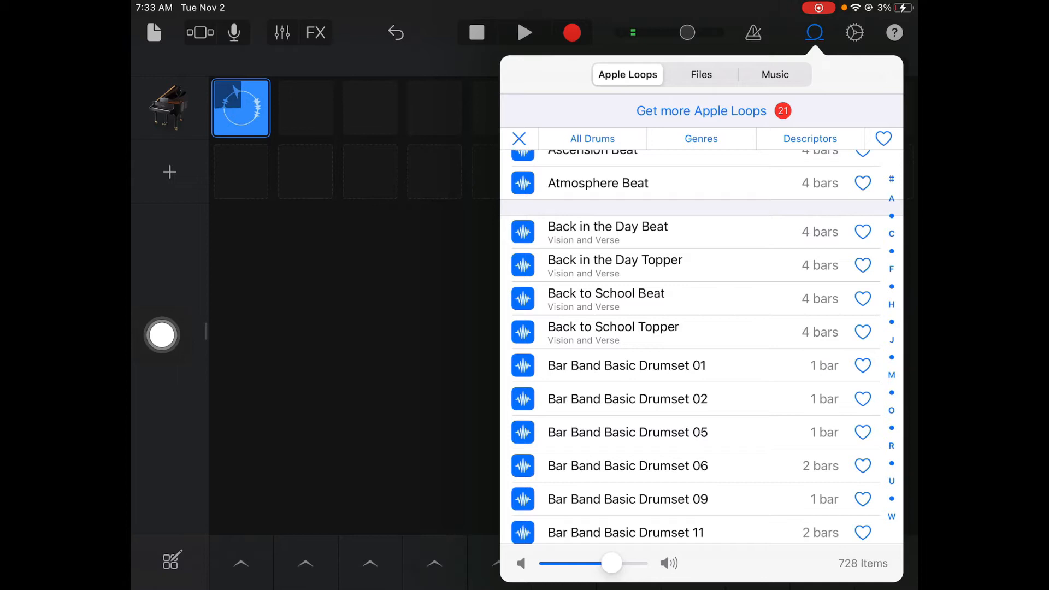
pyautogui.click(606, 298)
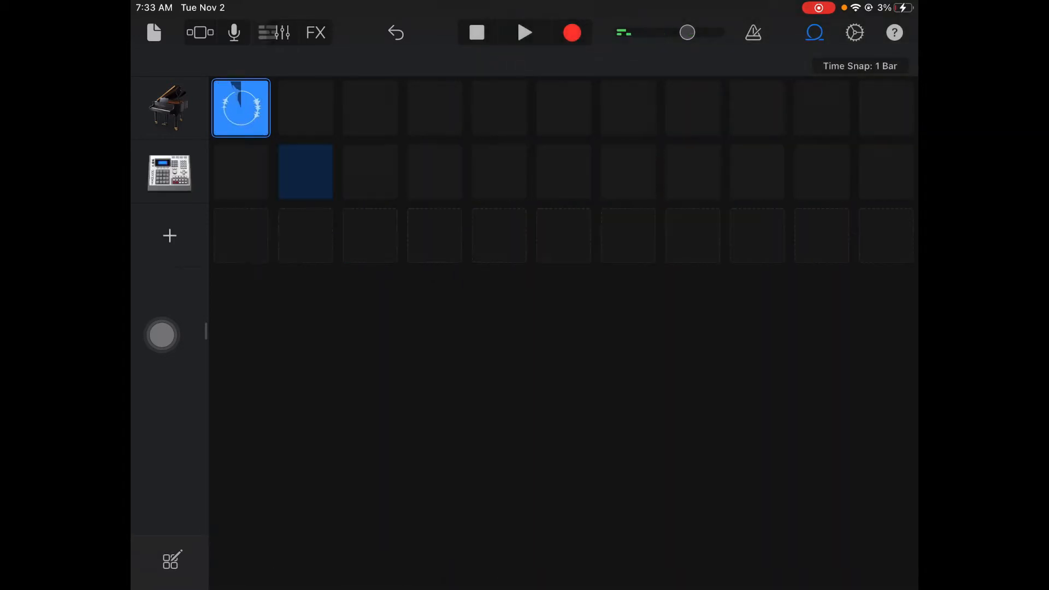
# Close the loop browser to return to the grid
pyautogui.click(814, 32)
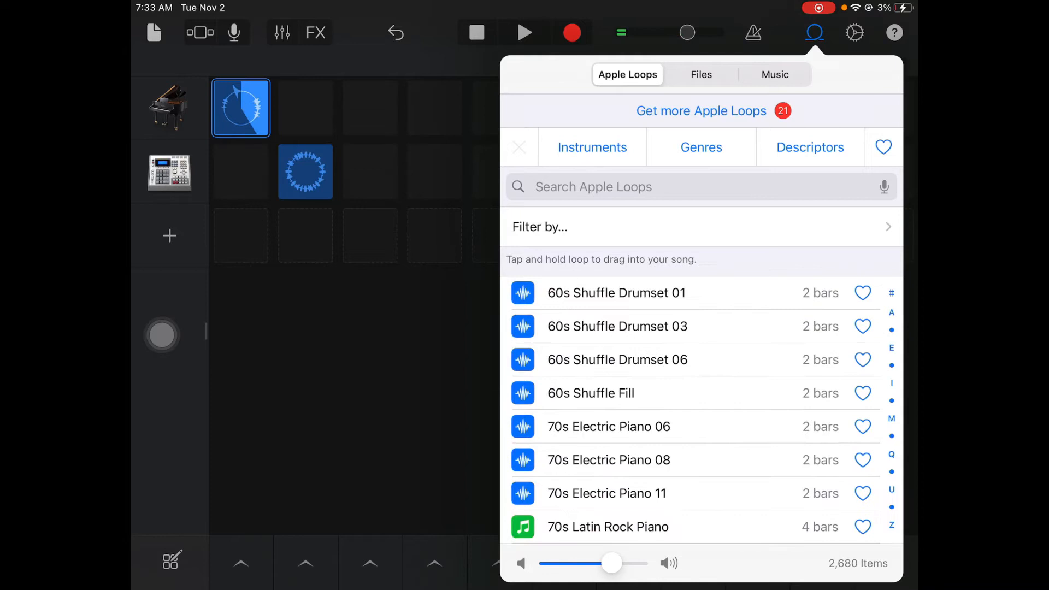
pyautogui.click(814, 32)
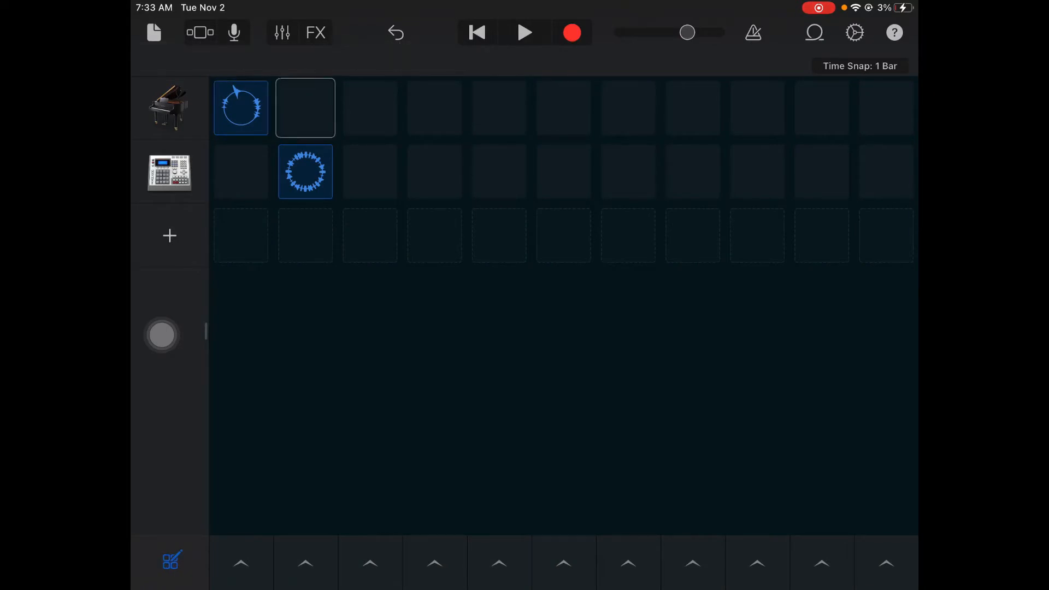
pyautogui.click(305, 107)
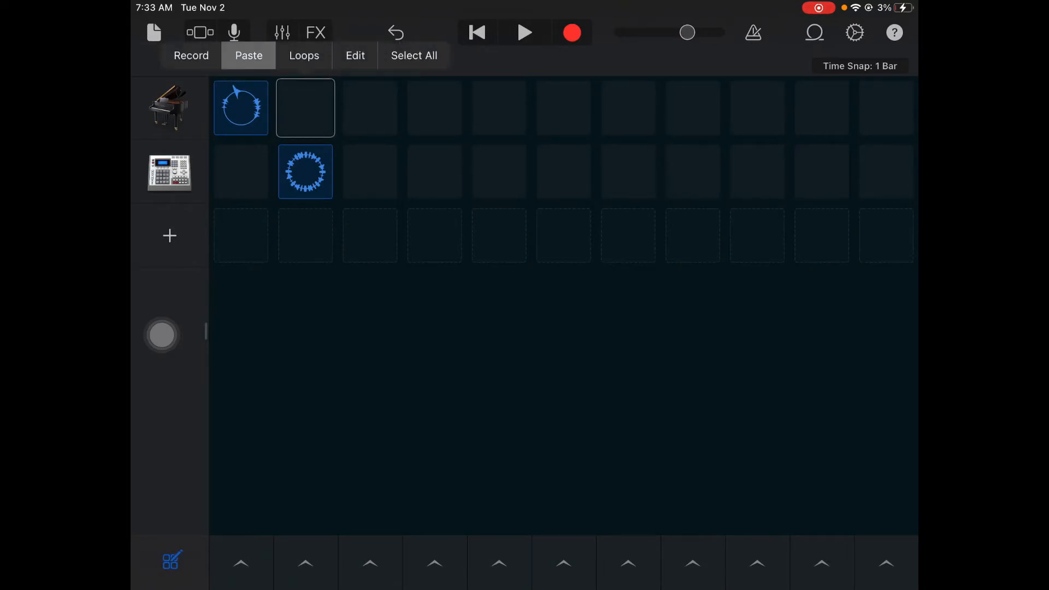
pyautogui.click(248, 55)
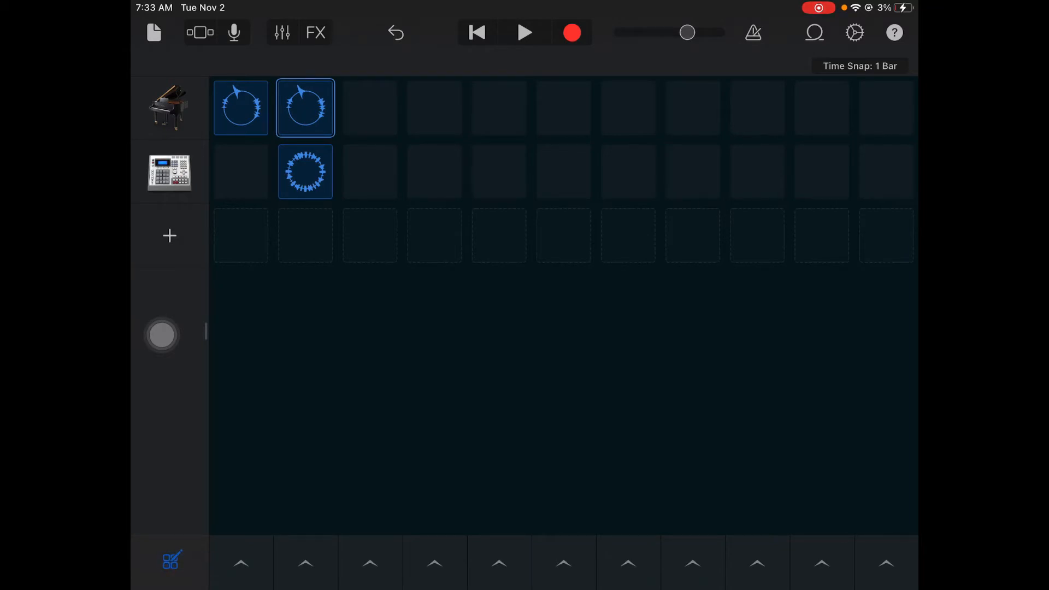
pyautogui.click(814, 33)
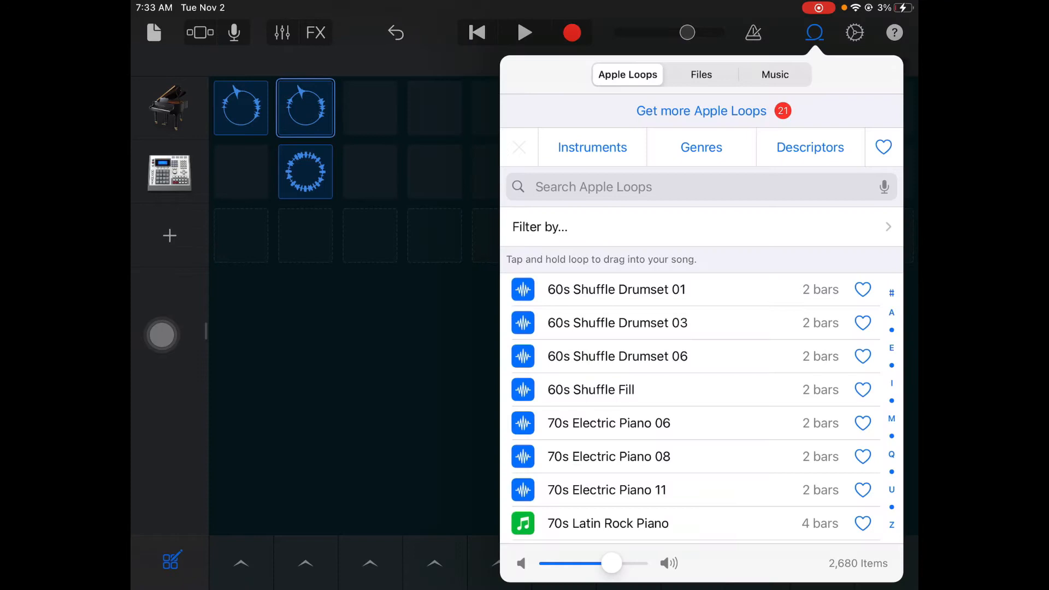
pyautogui.click(593, 147)
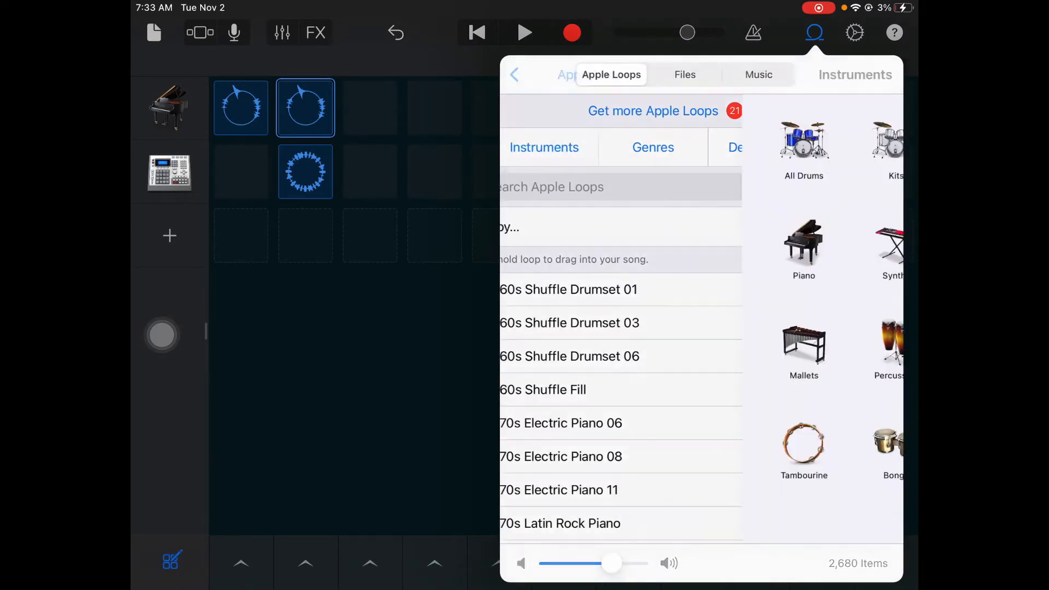
pyautogui.click(893, 249)
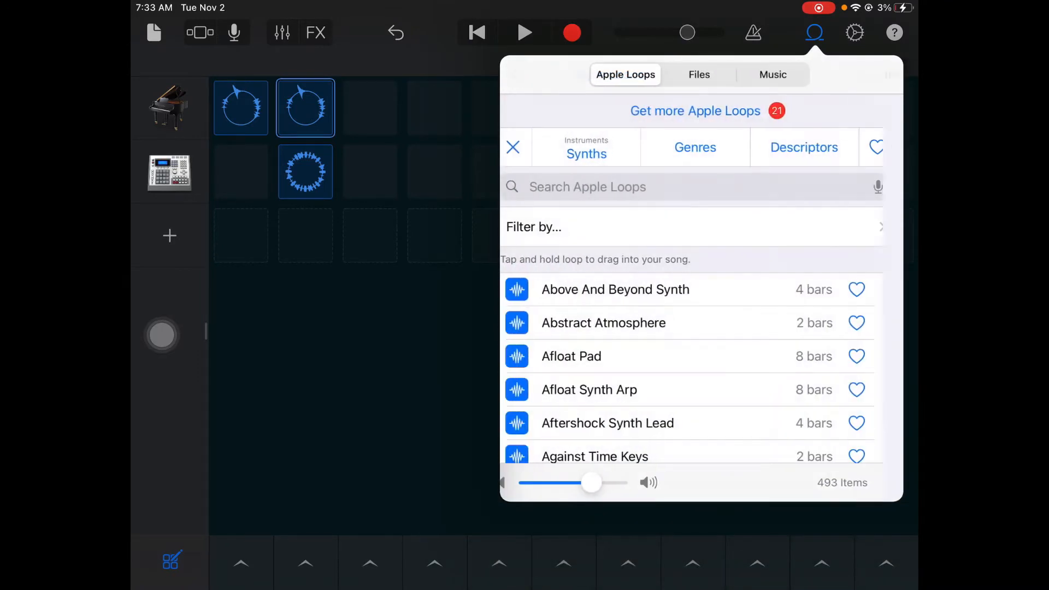
pyautogui.scroll(-3)
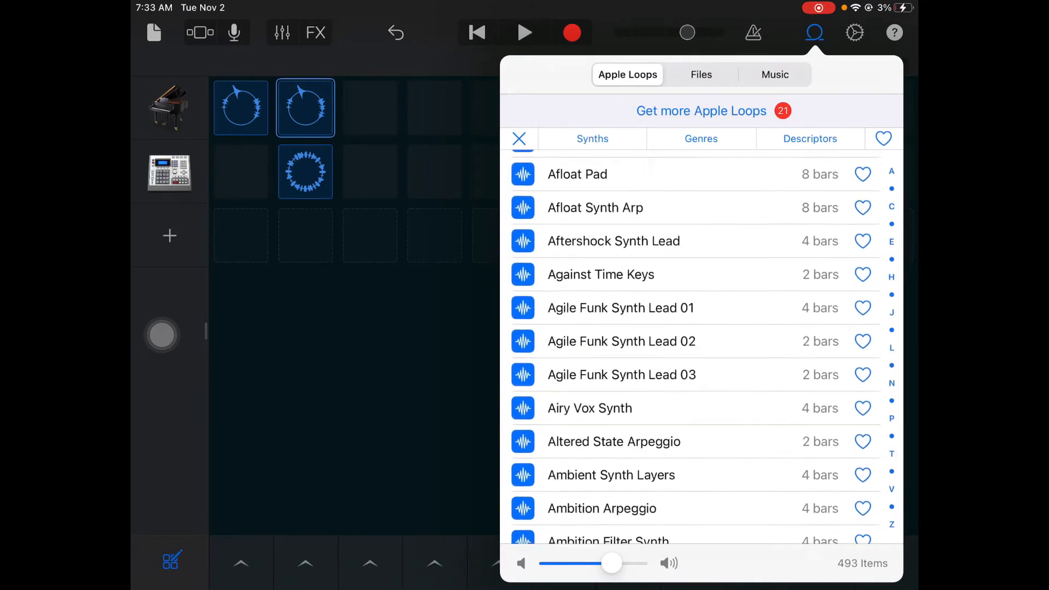
pyautogui.scroll(-3)
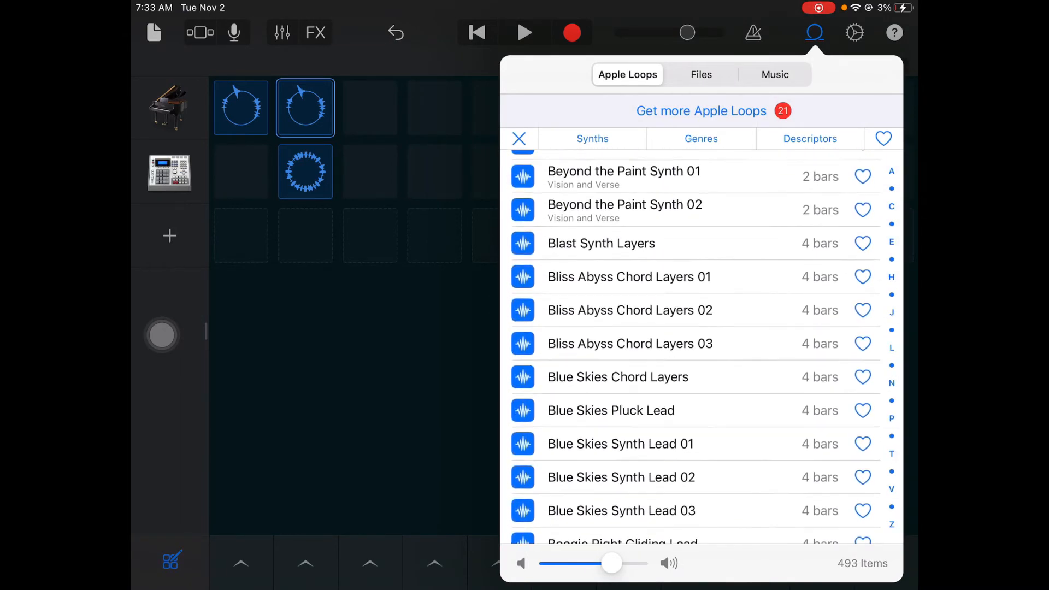
pyautogui.scroll(-3)
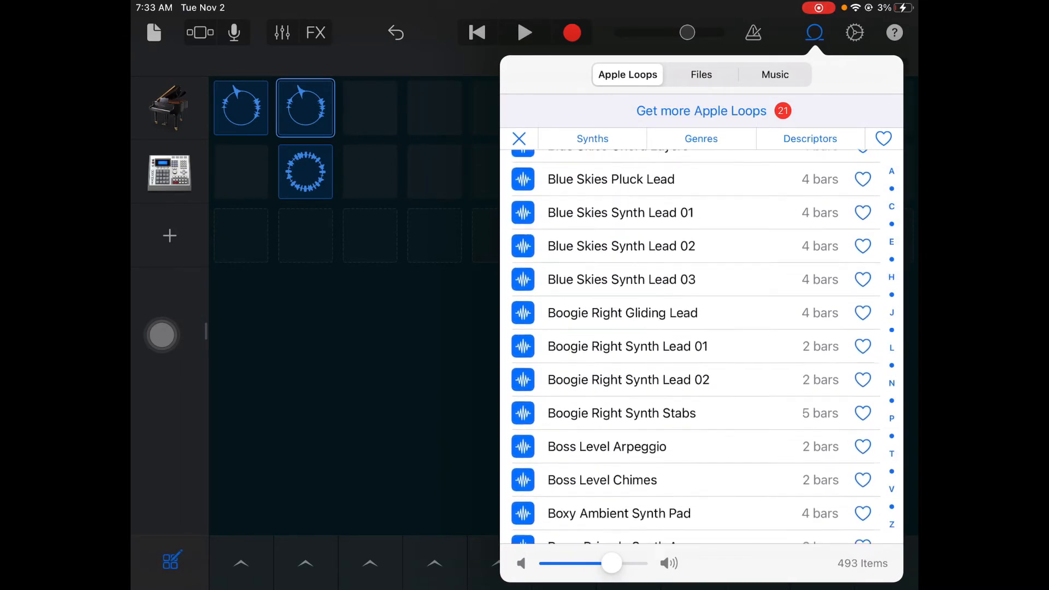
pyautogui.scroll(-3)
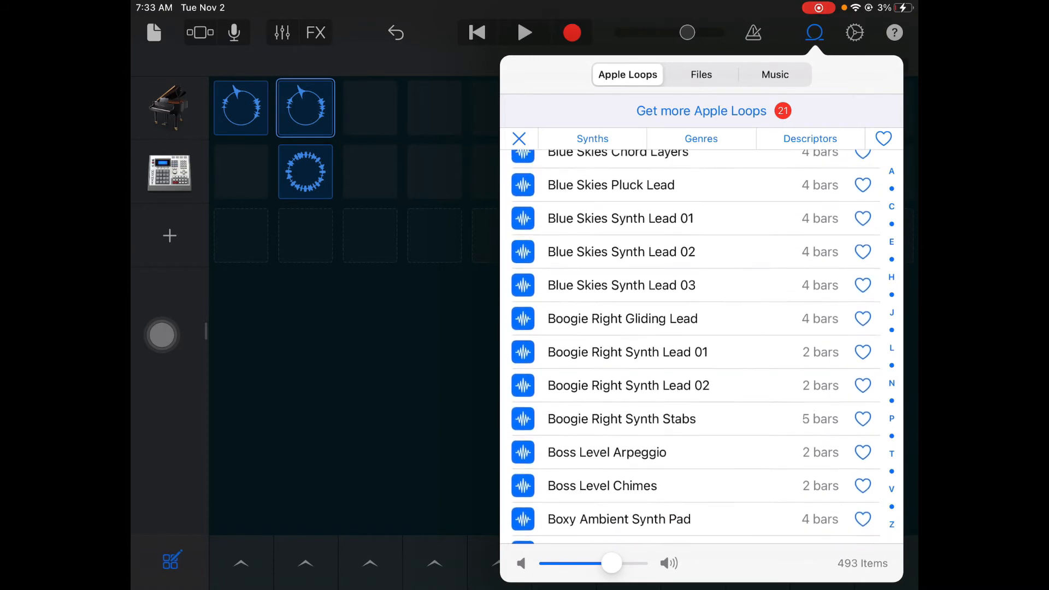
pyautogui.click(592, 138)
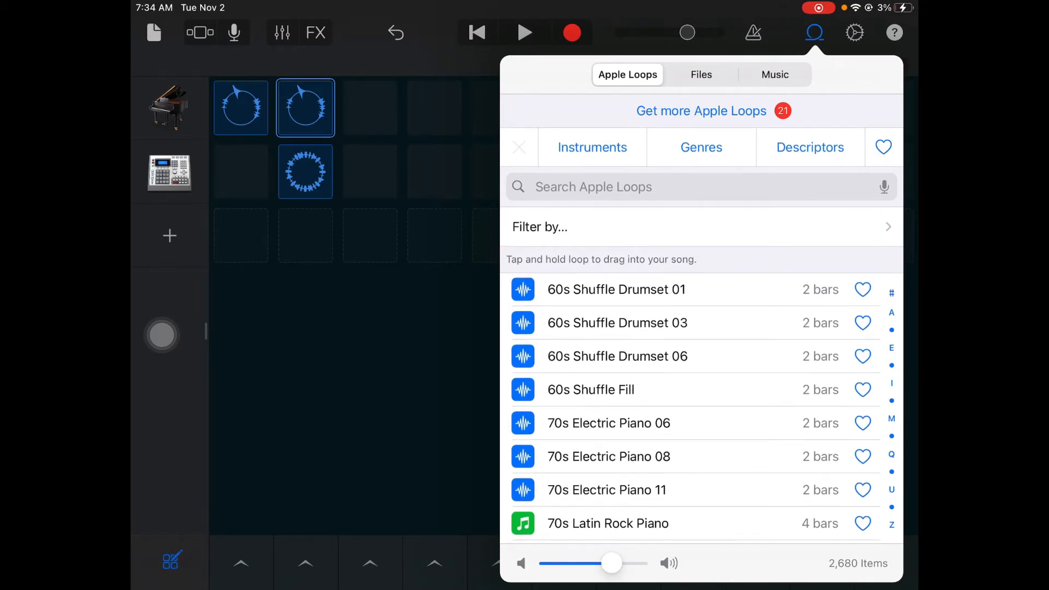
# Search loops for 'Back to school' and add the Electric Piano loop as a new row in column 2
pyautogui.write('Ba')
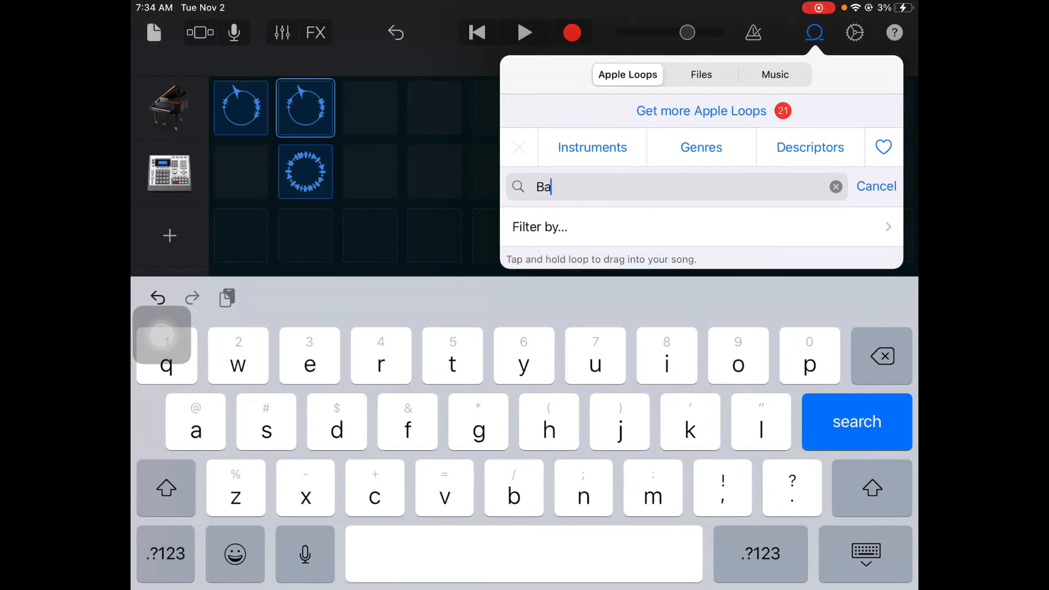
pyautogui.write('ck')
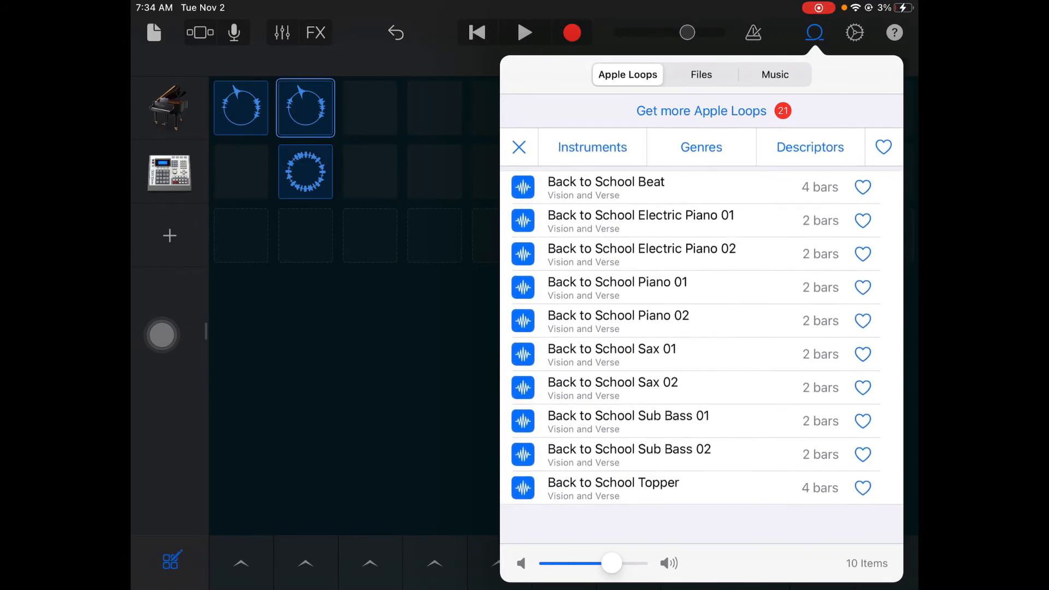
pyautogui.click(627, 419)
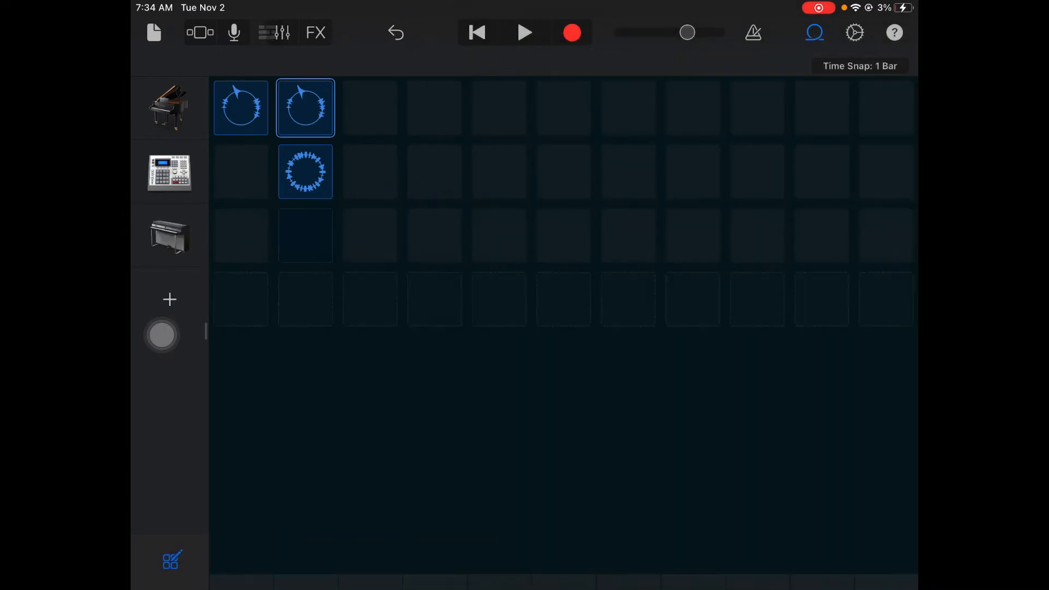
# Add the Back to School Sax loop as another new row in column 2
pyautogui.click(813, 32)
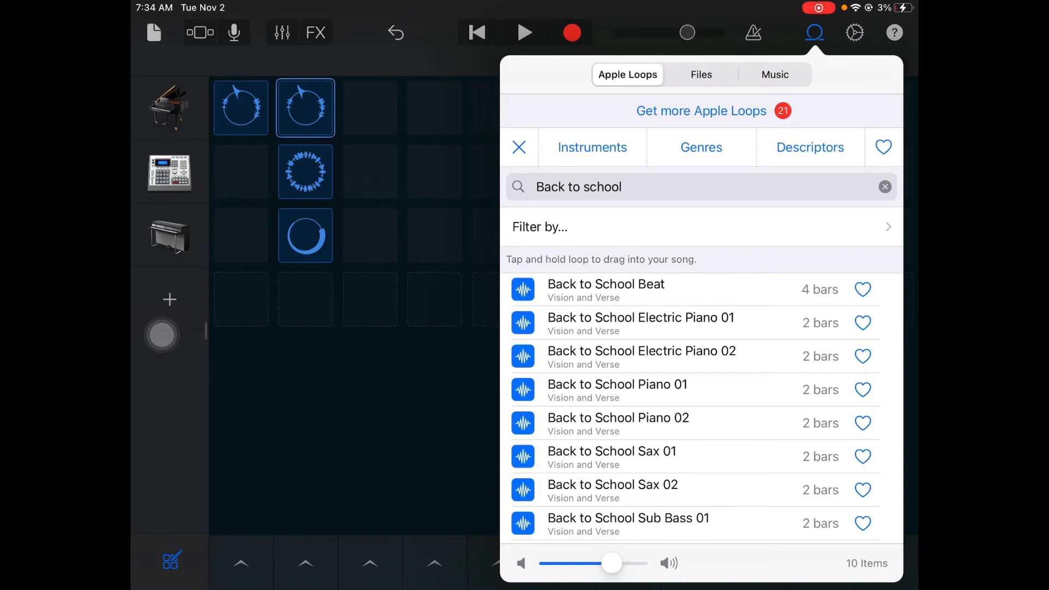
pyautogui.click(613, 457)
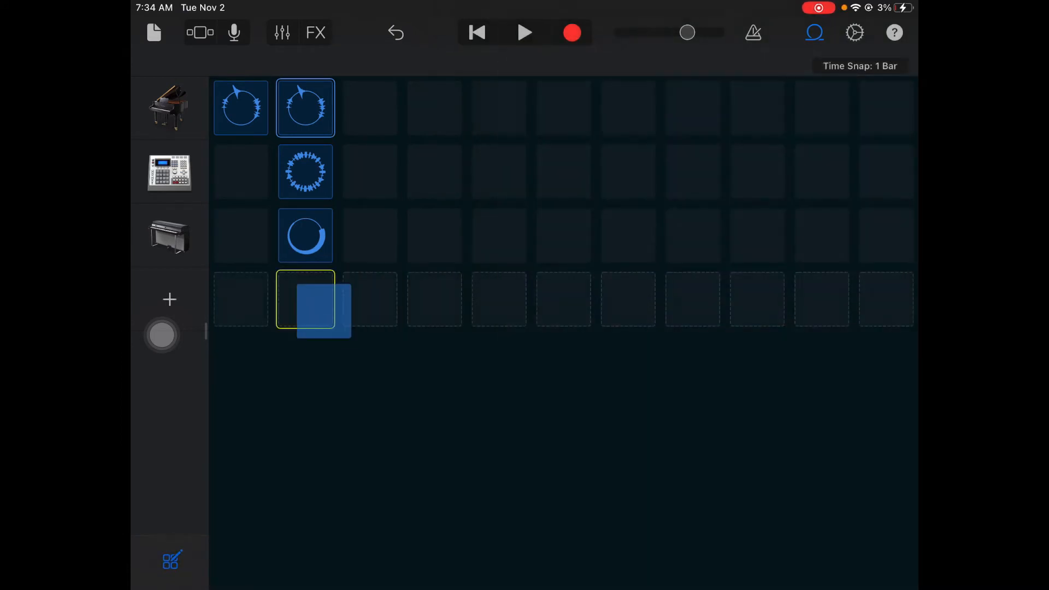
pyautogui.click(814, 33)
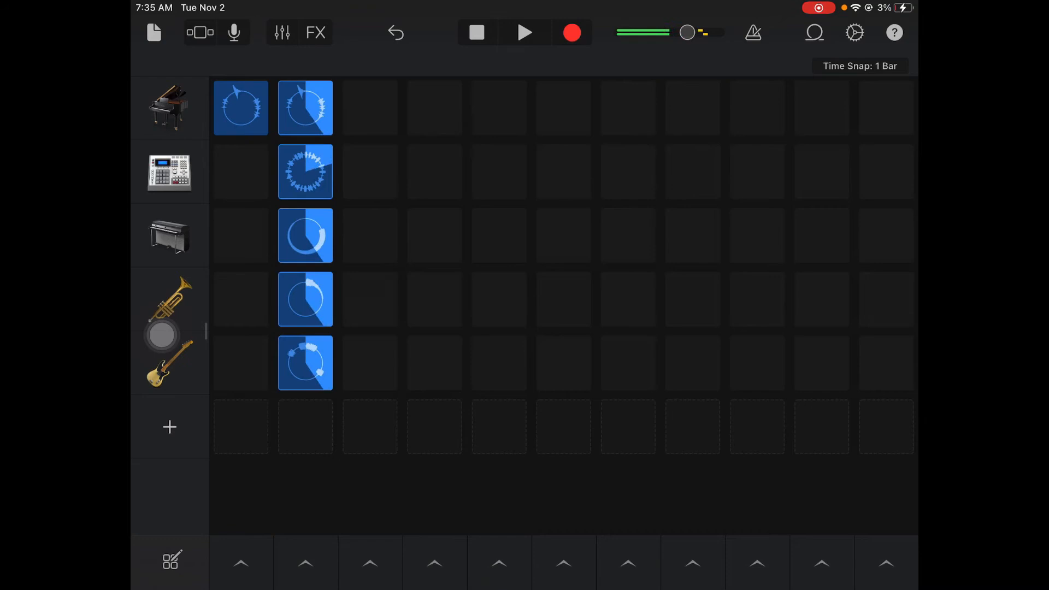
# Stop playback, copy piano across columns 1–5 and the column-2 cells into column 4 for an ABAB pattern
pyautogui.click(476, 32)
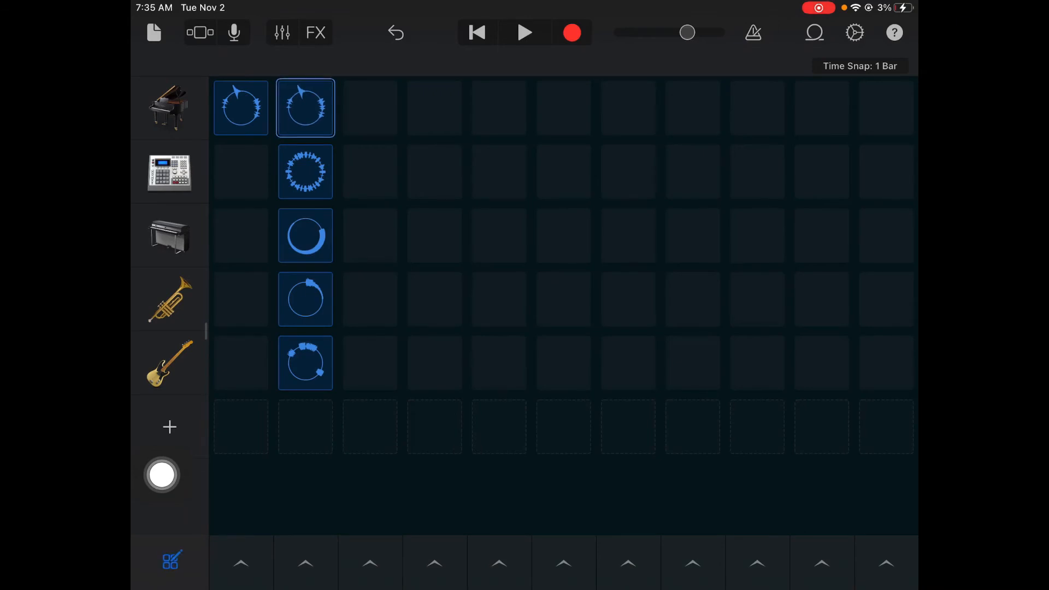
pyautogui.click(369, 107)
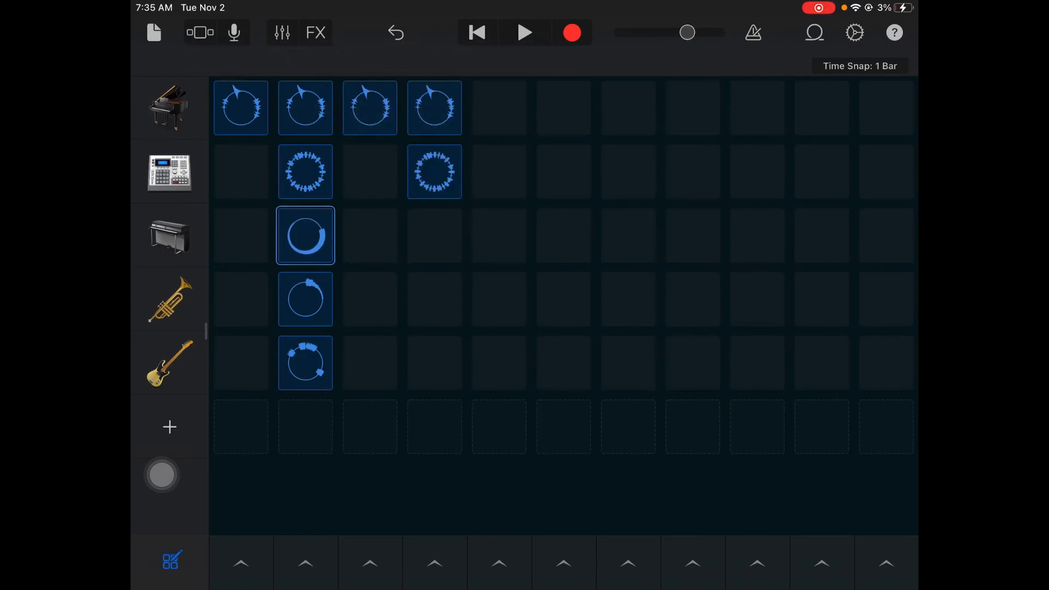
pyautogui.click(434, 235)
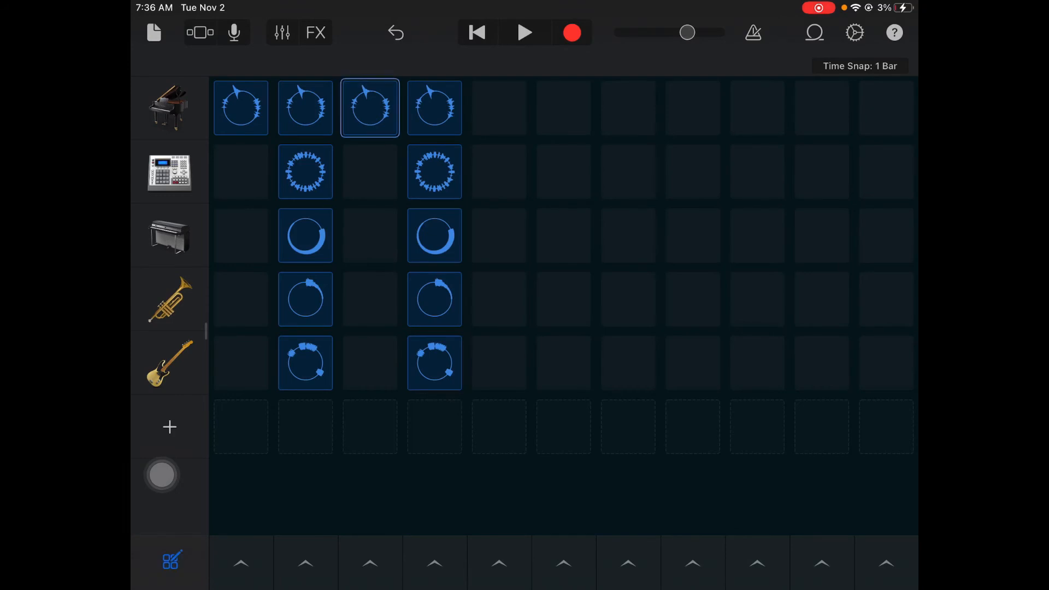
pyautogui.click(499, 107)
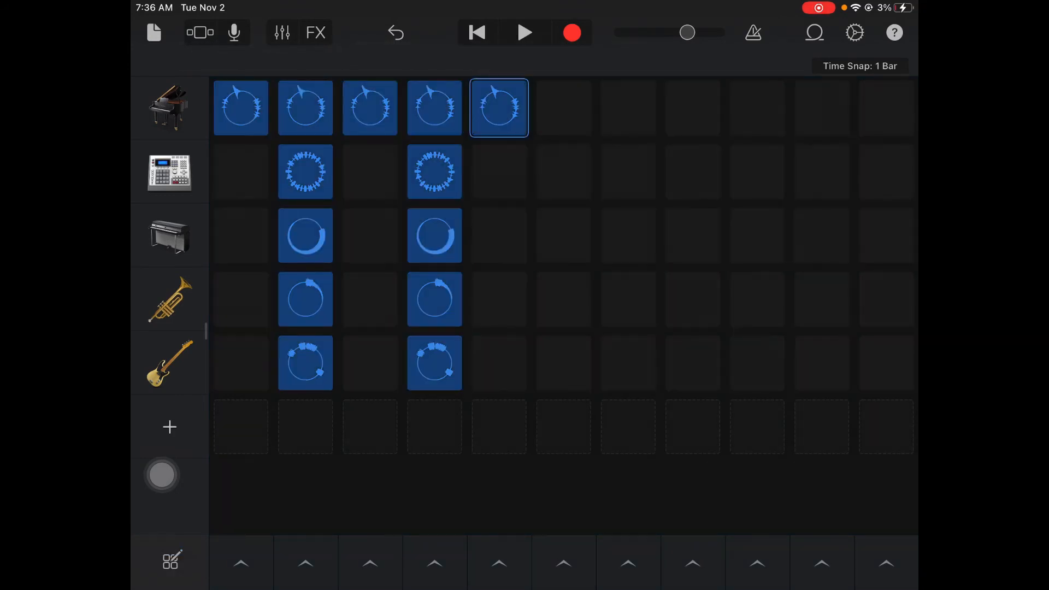
pyautogui.click(525, 32)
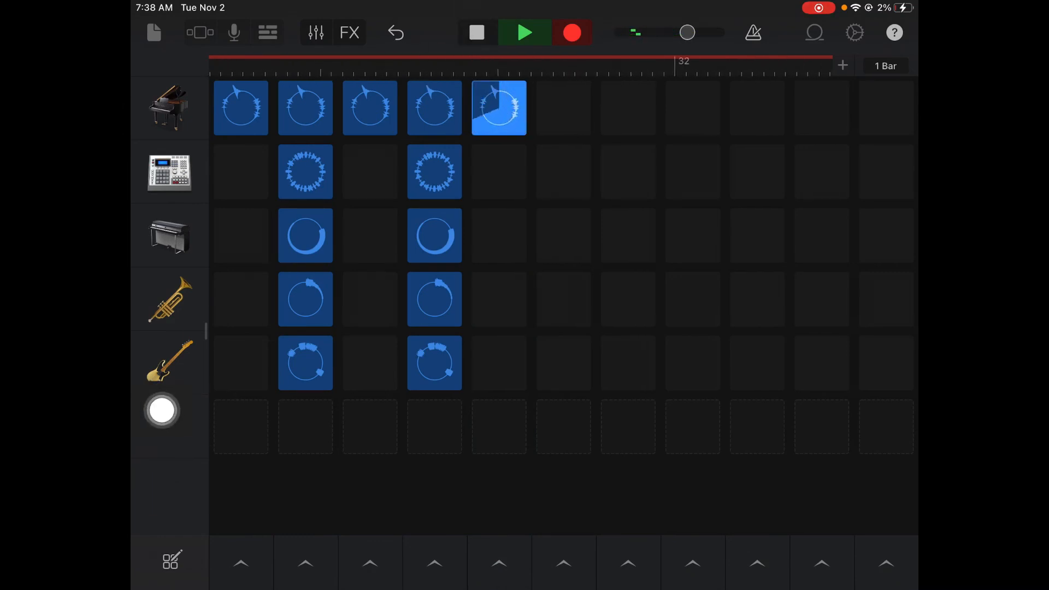
# Stop the recorded performance and switch to Tracks view to see the recorded regions
pyautogui.click(476, 31)
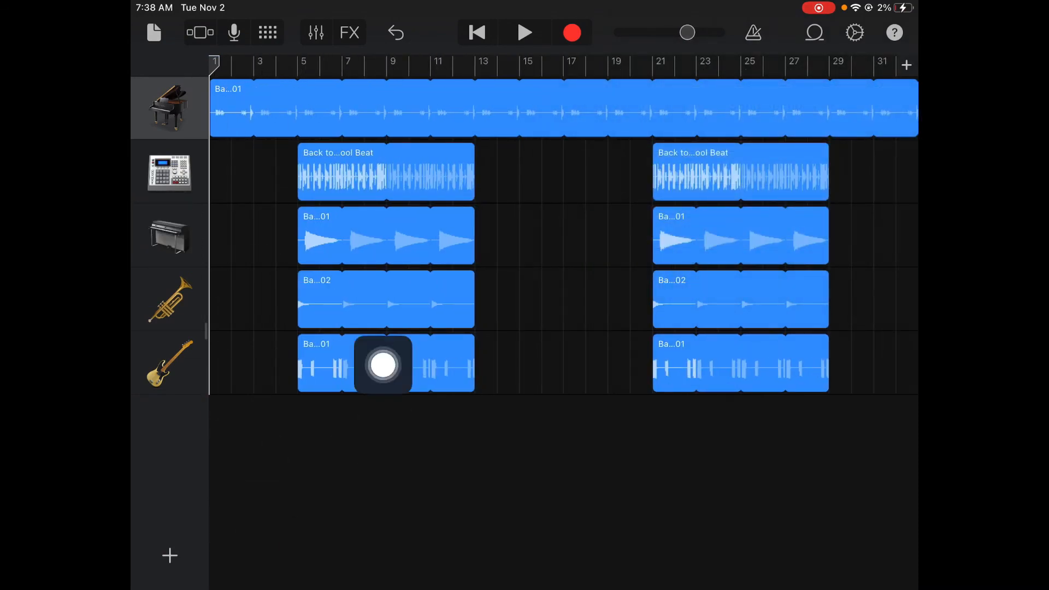
pyautogui.moveTo(384, 365); pyautogui.dragTo(886, 440)
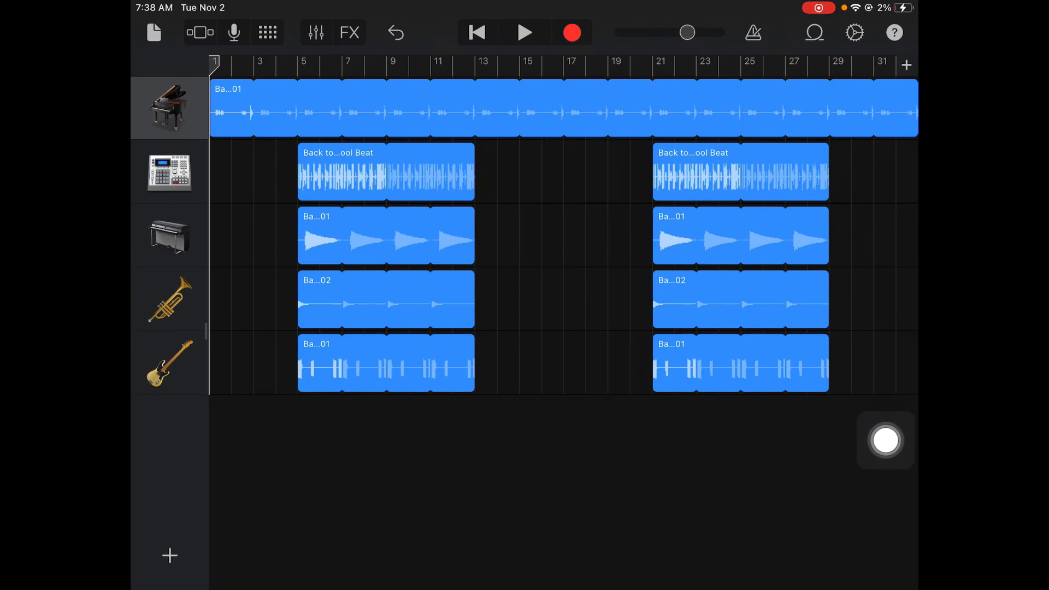